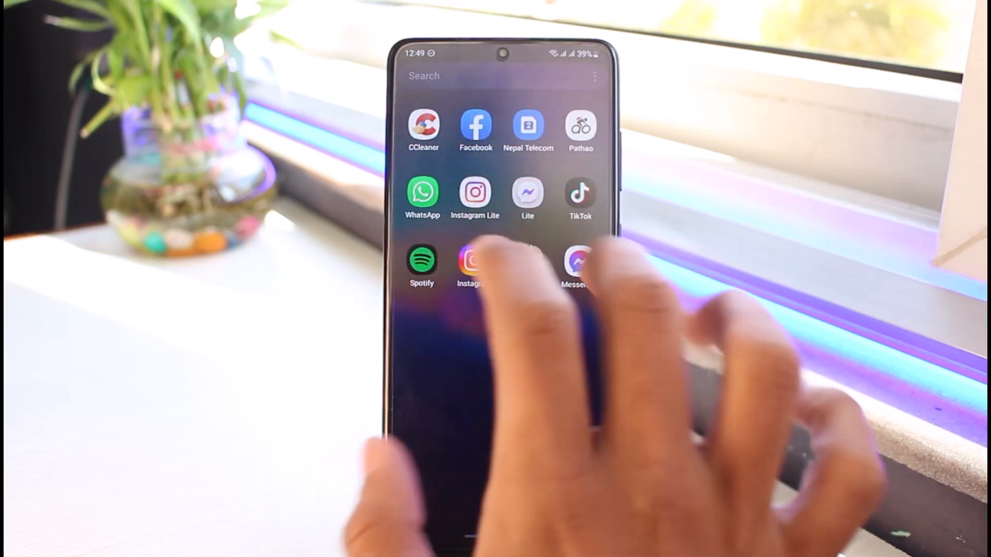
Launch Messenger Lite from the app drawer and view its settings page via the gear tab.
click(578, 264)
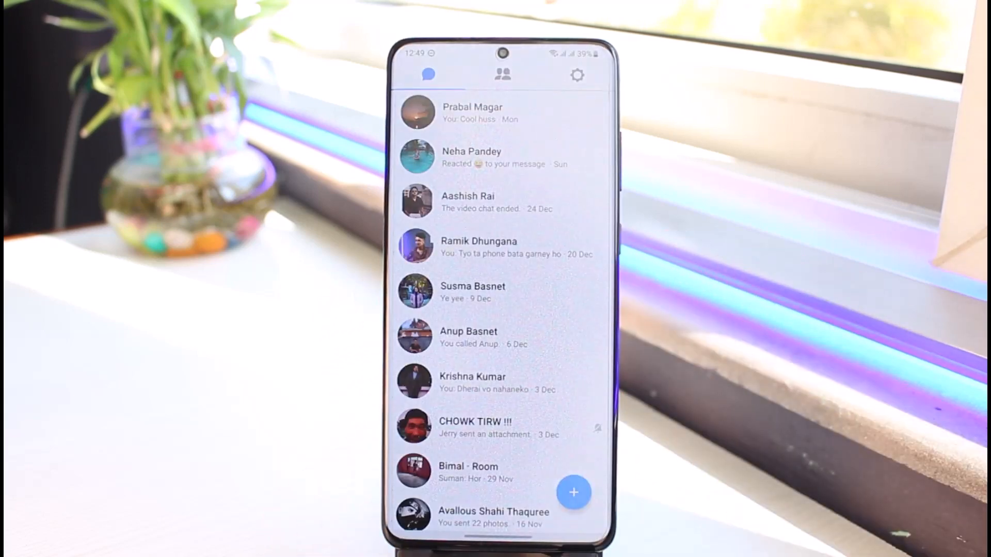
click(503, 91)
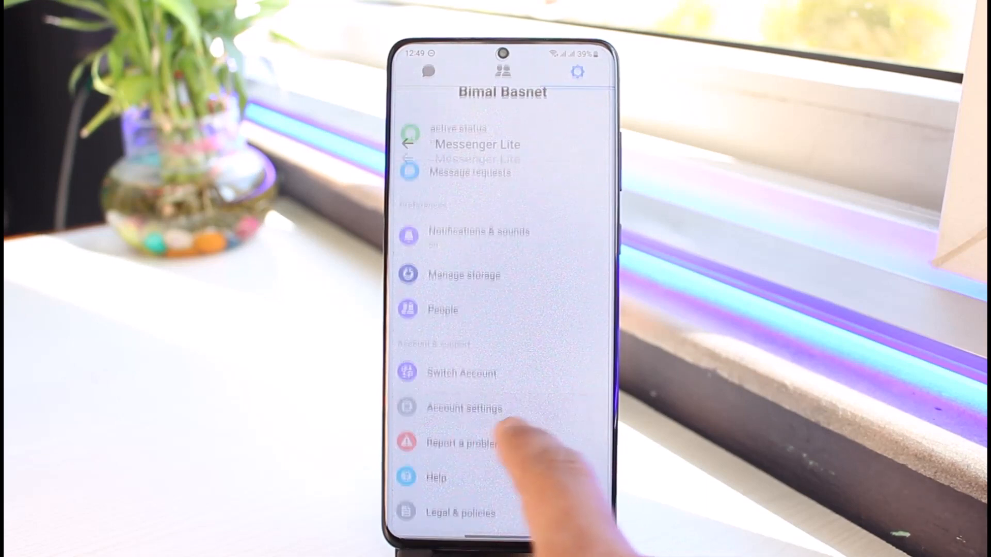
click(465, 409)
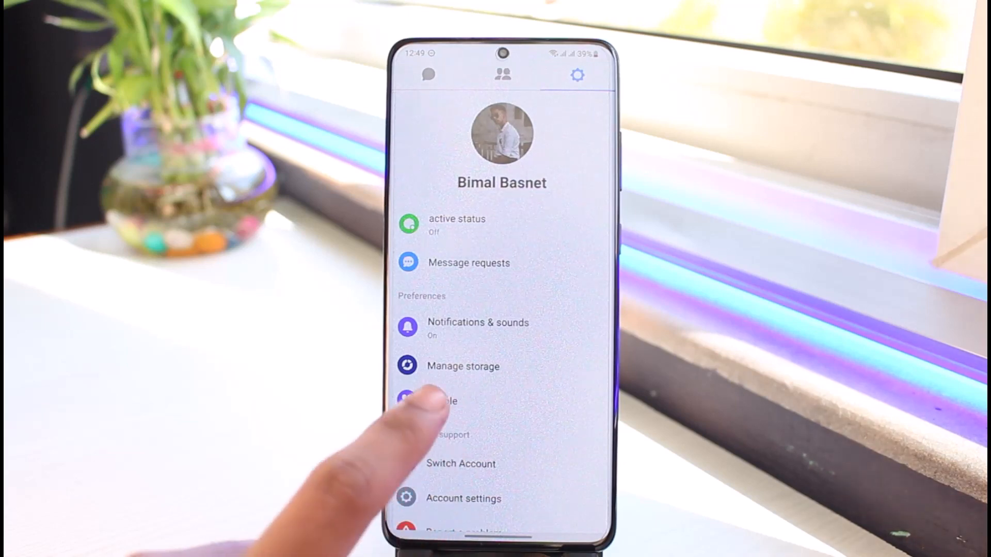
Go to About phone > Software information, tap Build number and confirm the PIN.
click(427, 75)
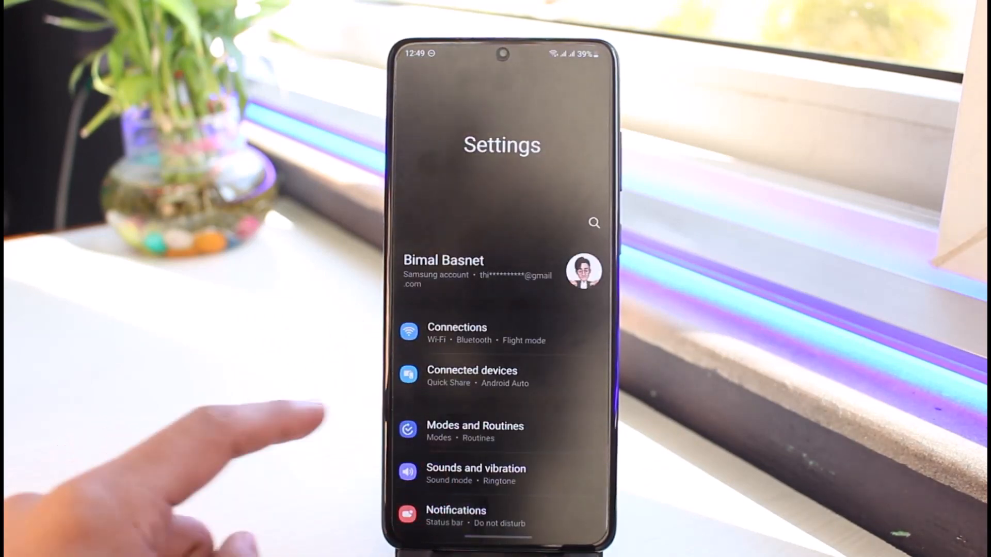
click(475, 425)
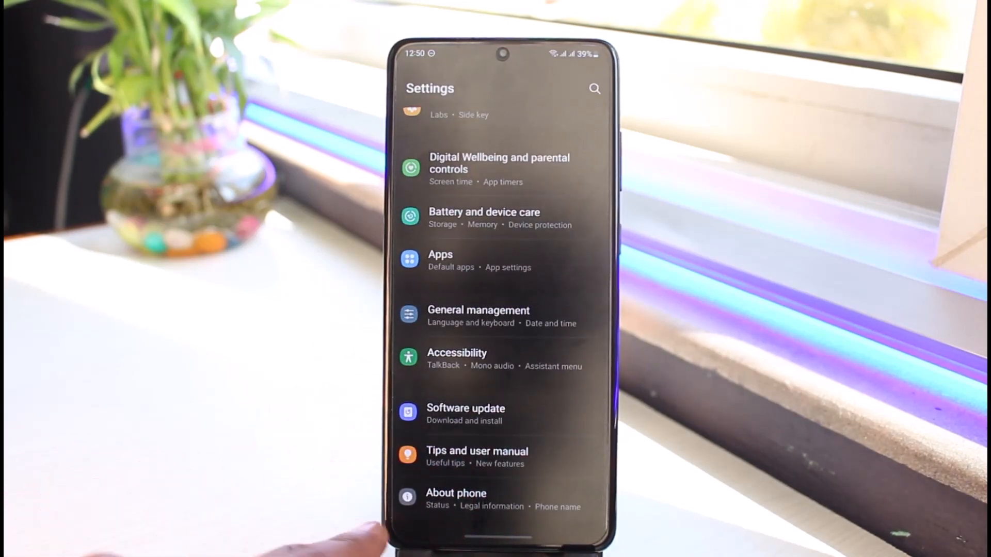
click(456, 494)
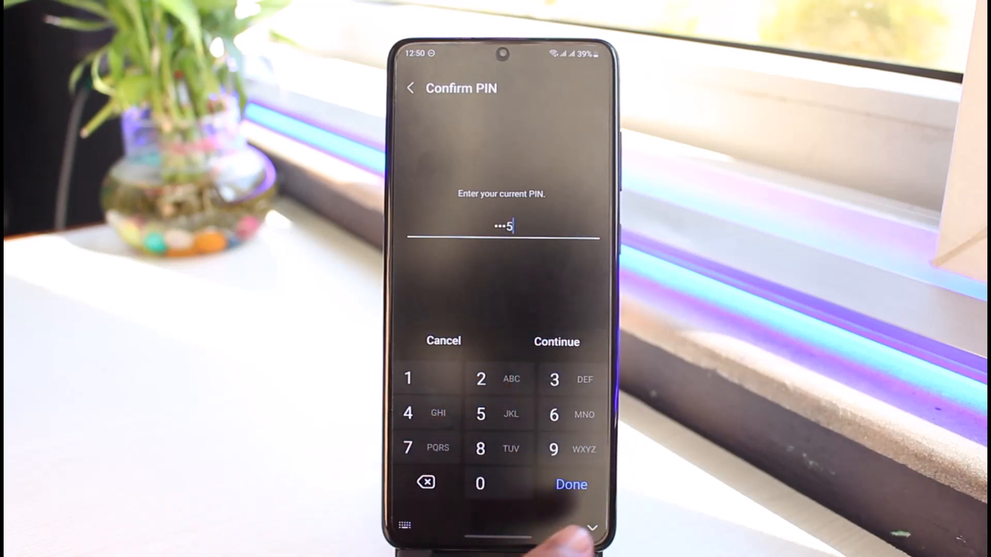
click(572, 485)
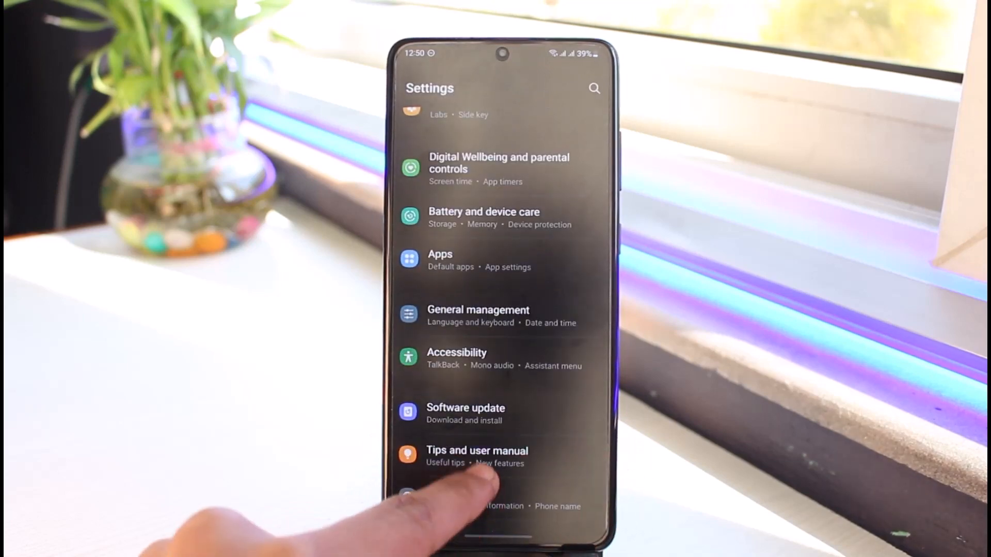
Enter Developer options and scroll to Hardware accelerated rendering to enable Override force-dark.
scroll(down, 3)
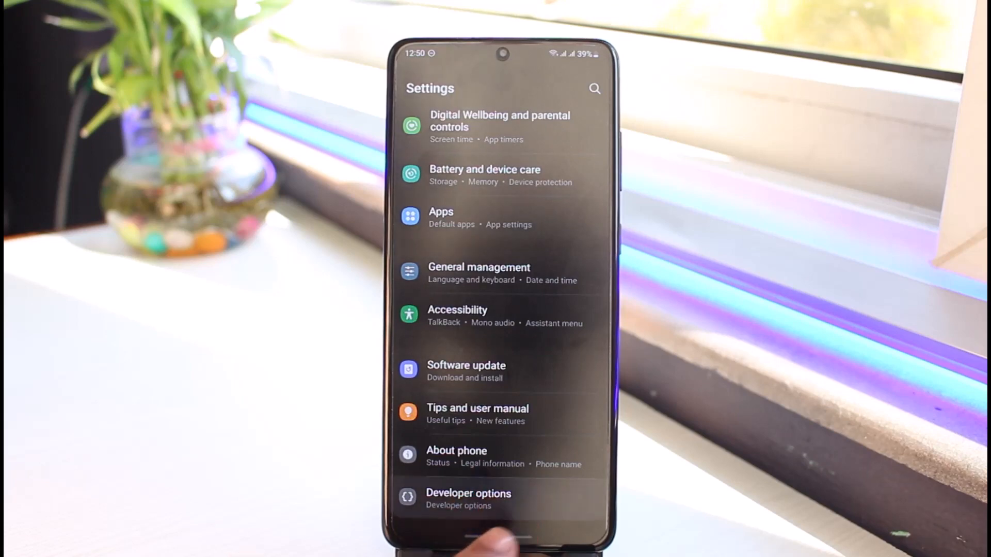
click(468, 498)
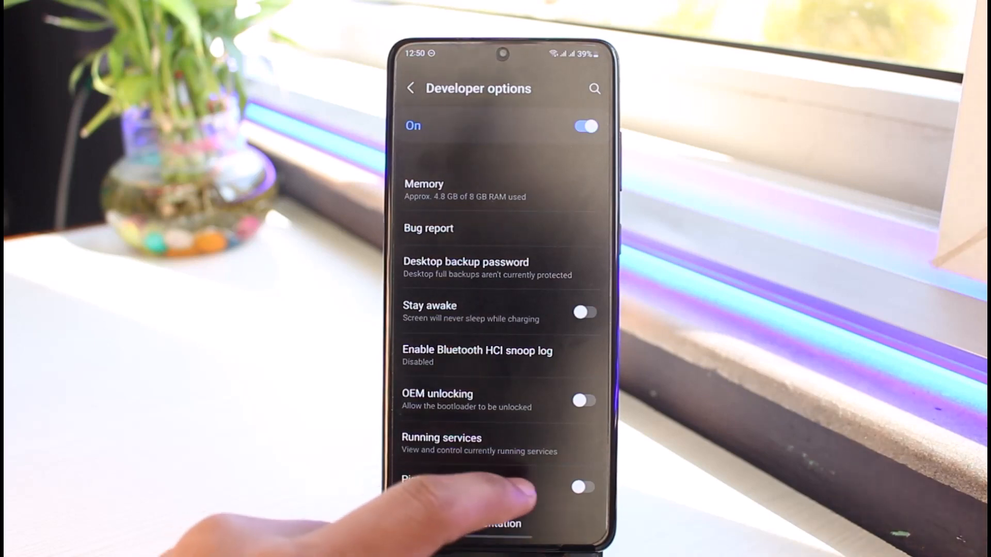
scroll(down, 3)
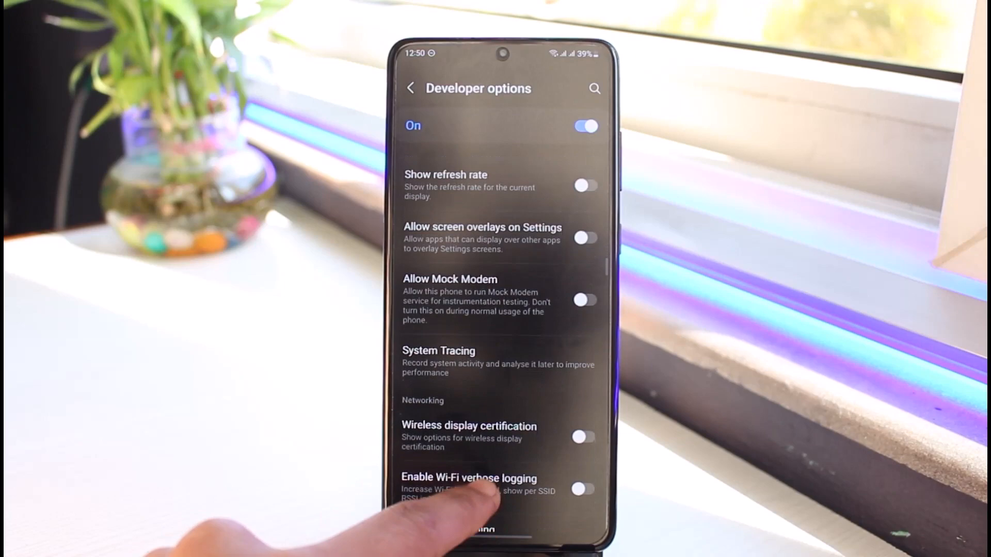
scroll(down, 3)
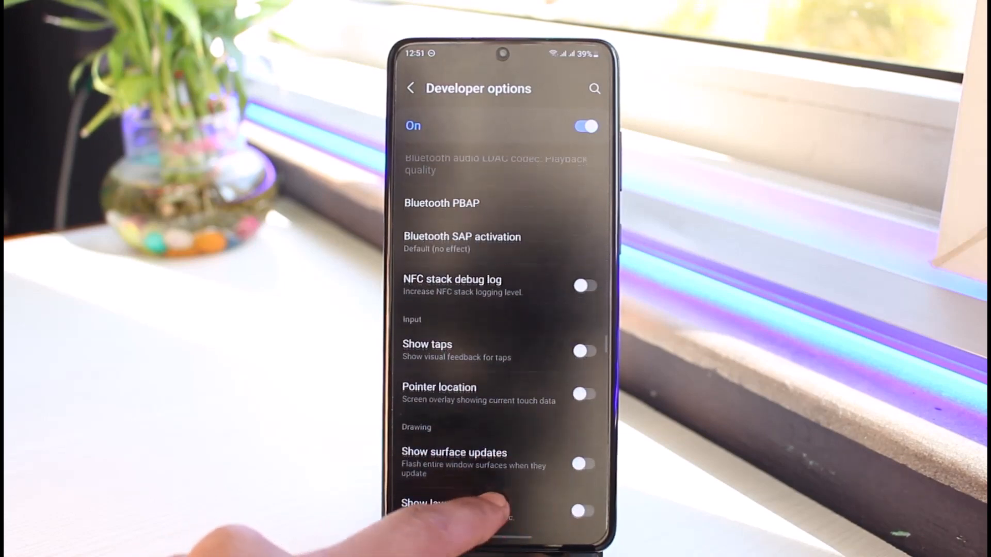
scroll(down, 3)
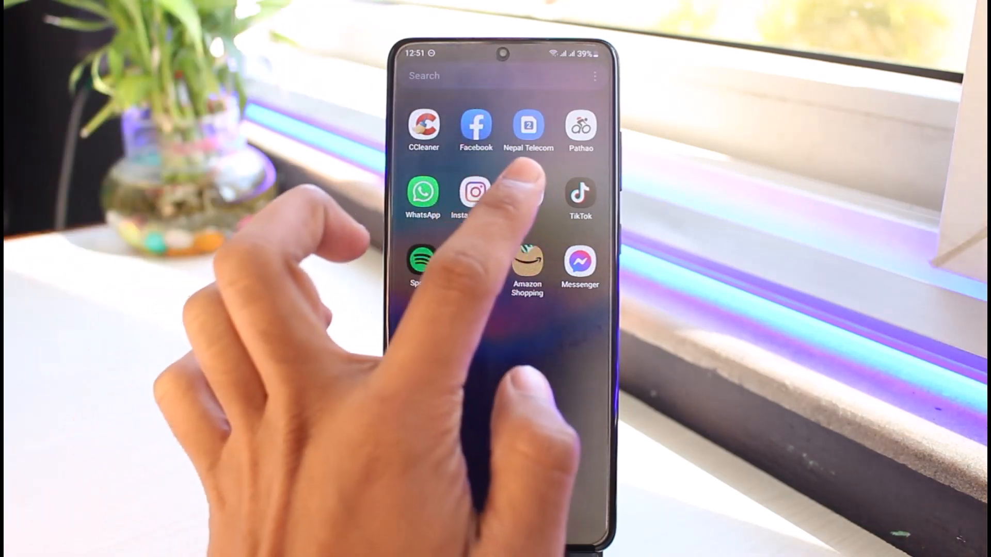
Reopen Messenger Lite and view the Bimal · Room group chat in the dark theme.
click(580, 261)
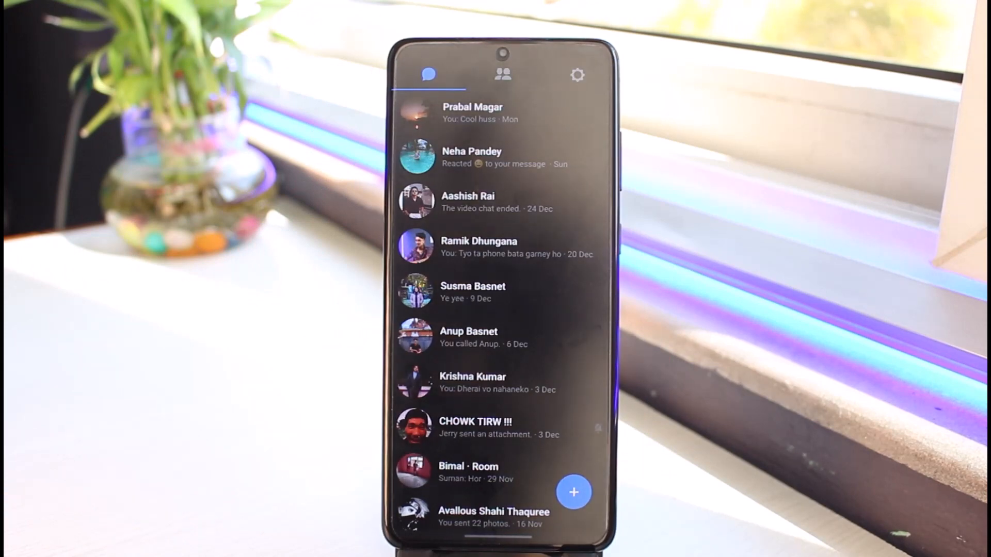
click(467, 473)
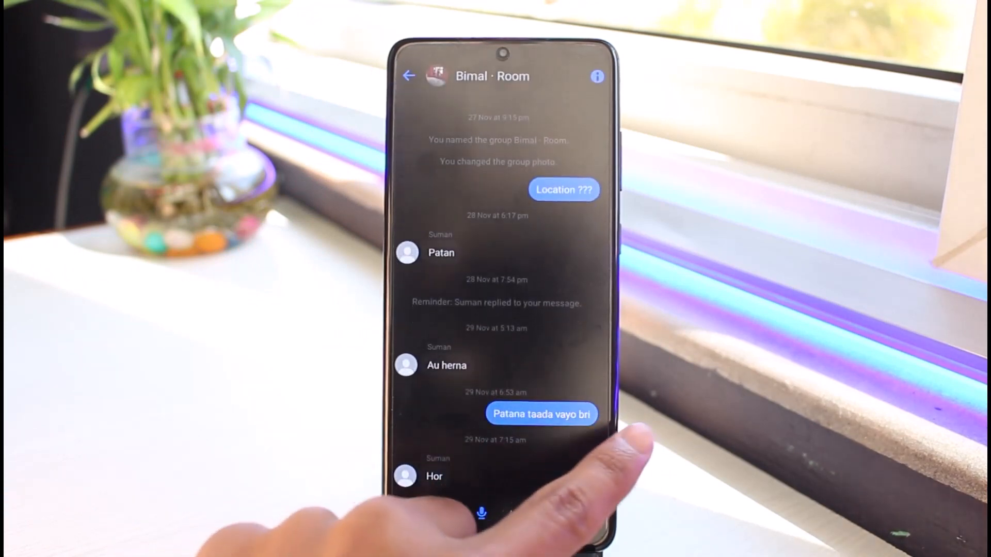